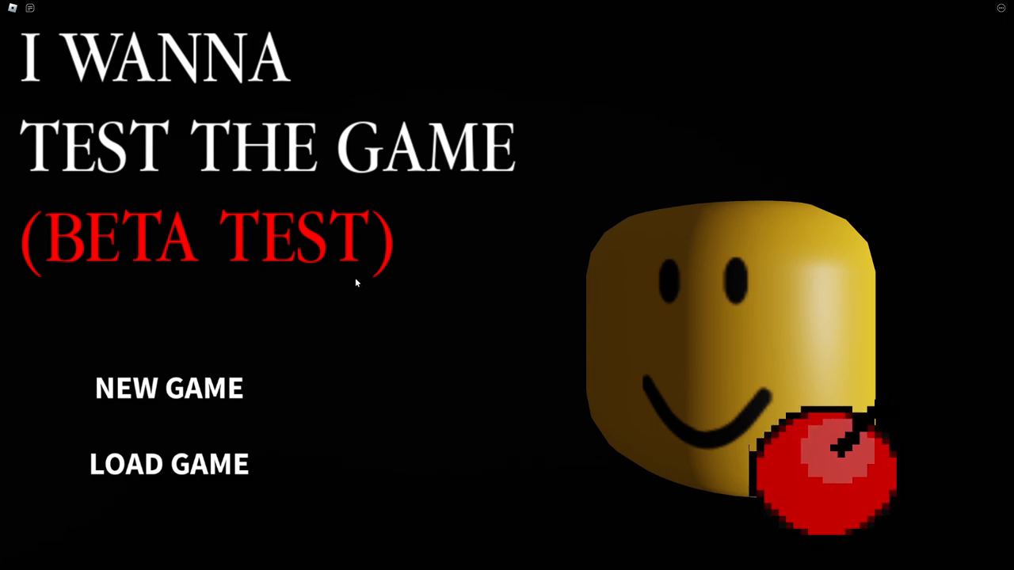
mouse_move(372, 292)
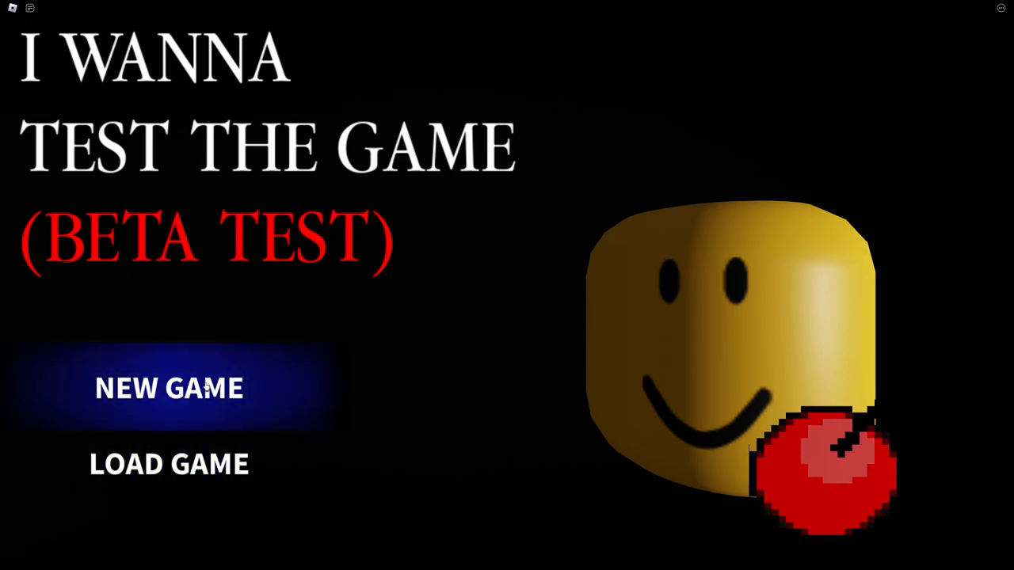
mouse_move(107, 243)
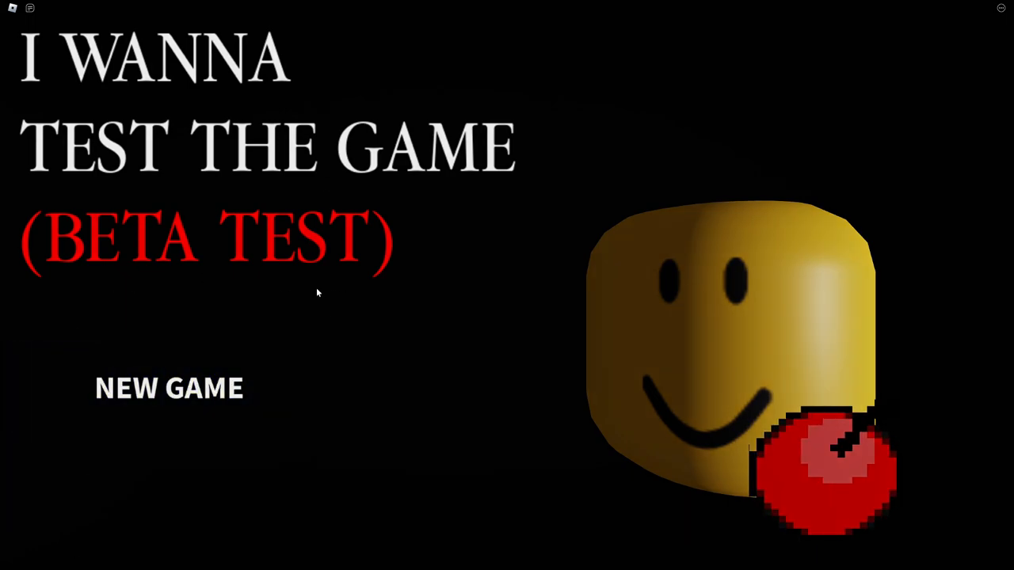
- Start a new game and choose Play on the Easy difficulty card
click(169, 388)
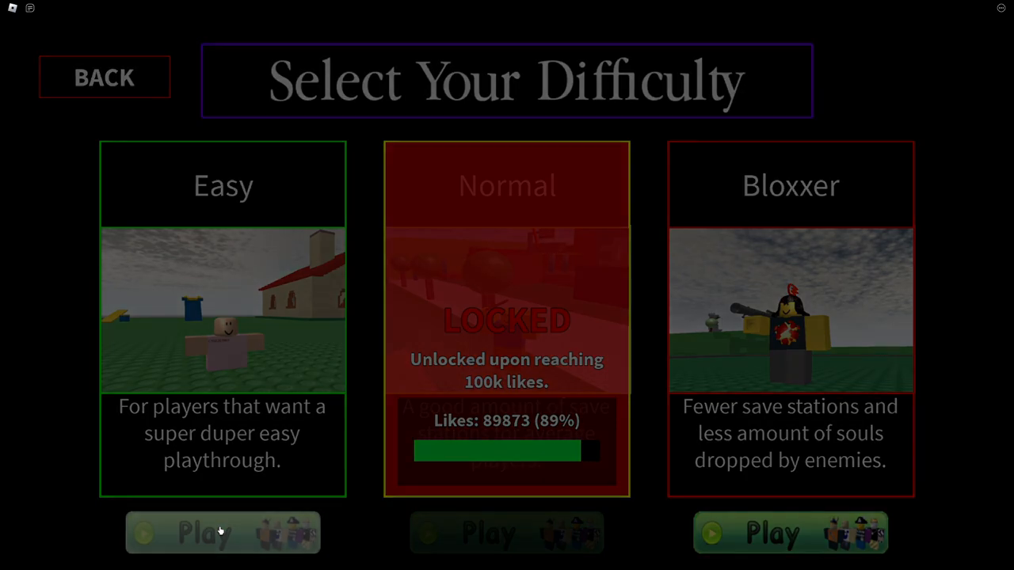
click(222, 532)
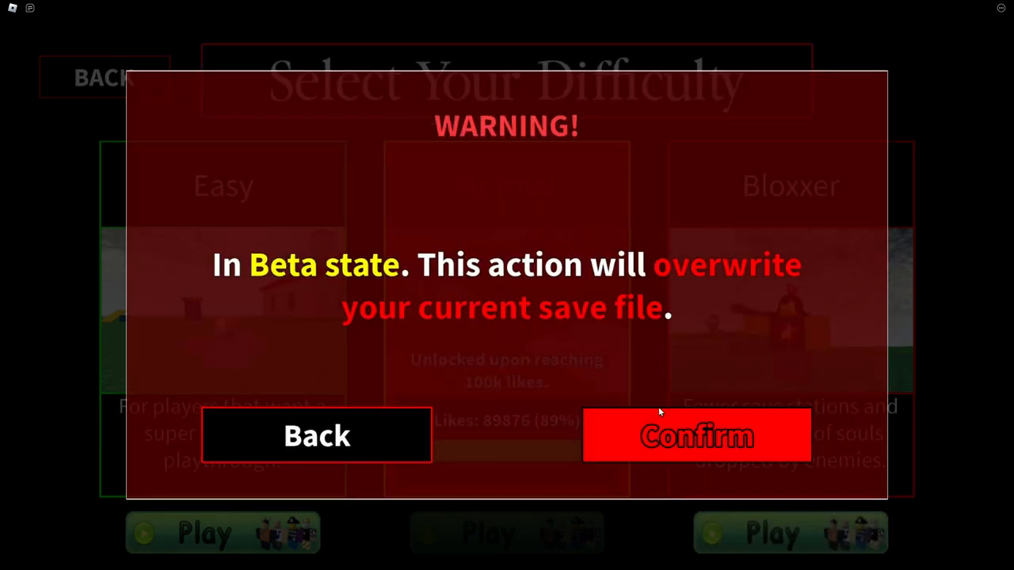
- Confirm the overwrite warning and load into the lava-striped parkour course
click(696, 435)
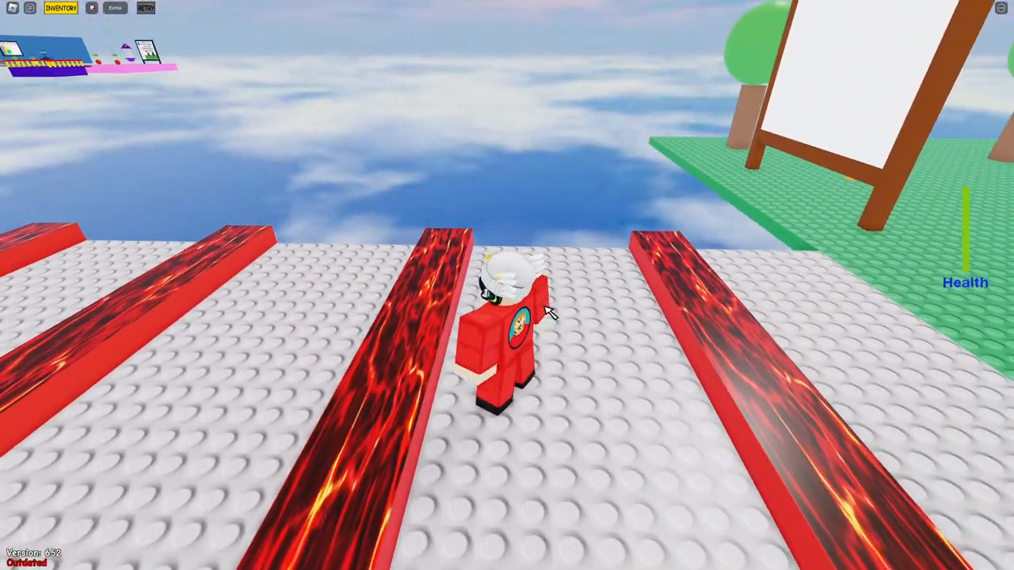
- Open the Useful Hint panel listing tool swapping, crouch/save, retry, jump and double jump
click(115, 7)
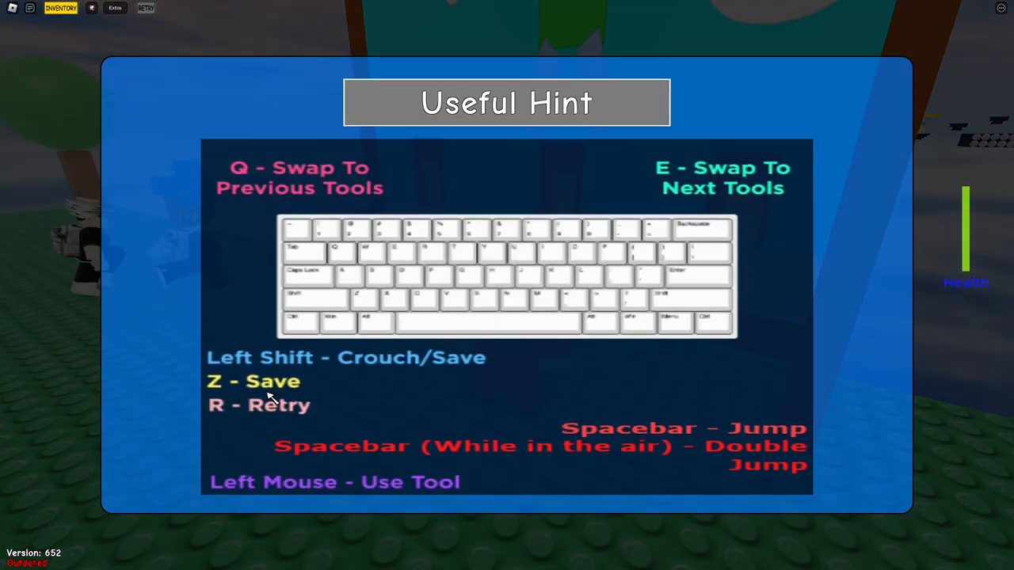
mouse_move(271, 424)
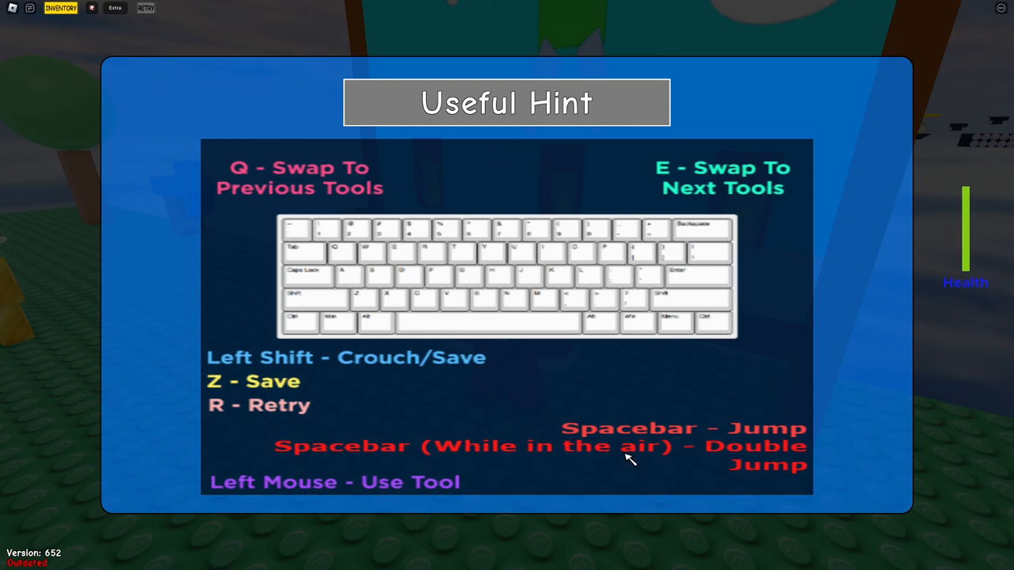
mouse_move(443, 523)
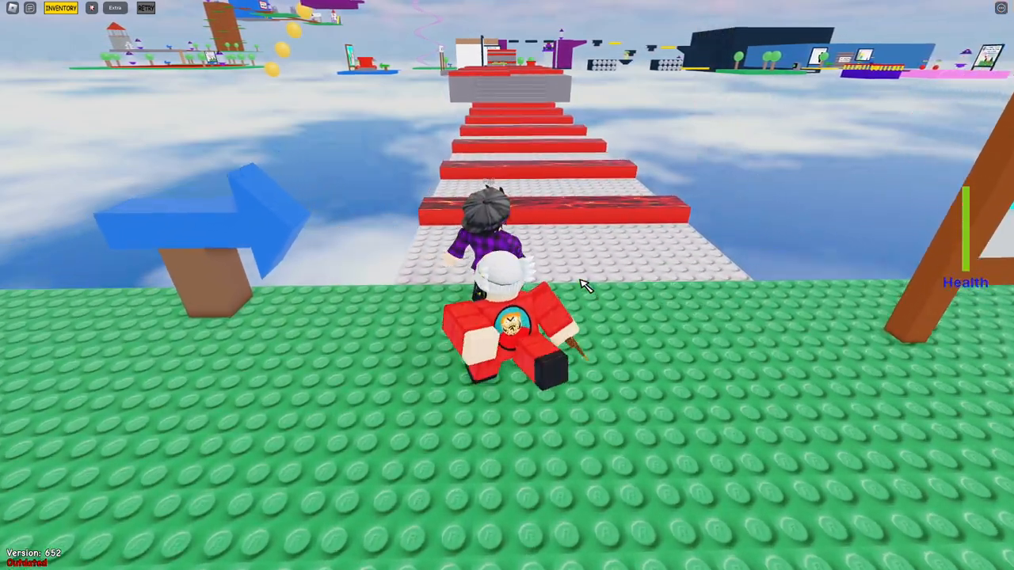
- Run the parkour course, die, and retry World 1-1 from the Game Over screen
key(Escape)
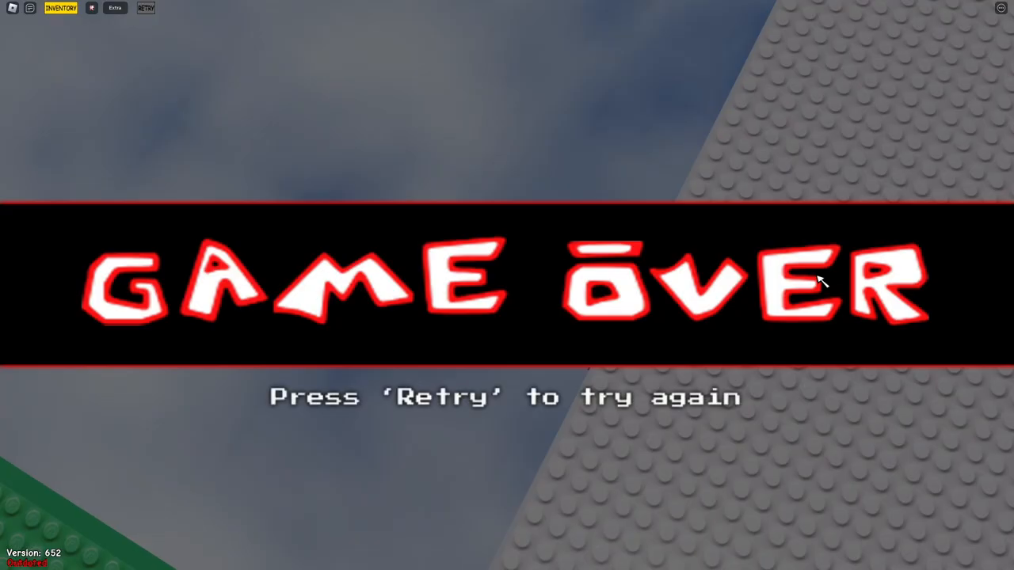
click(145, 8)
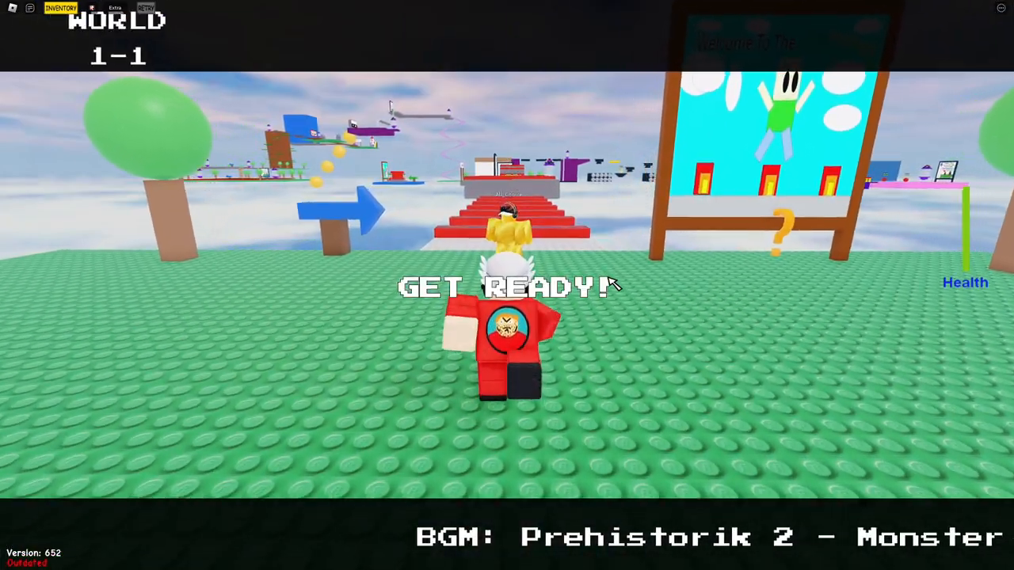